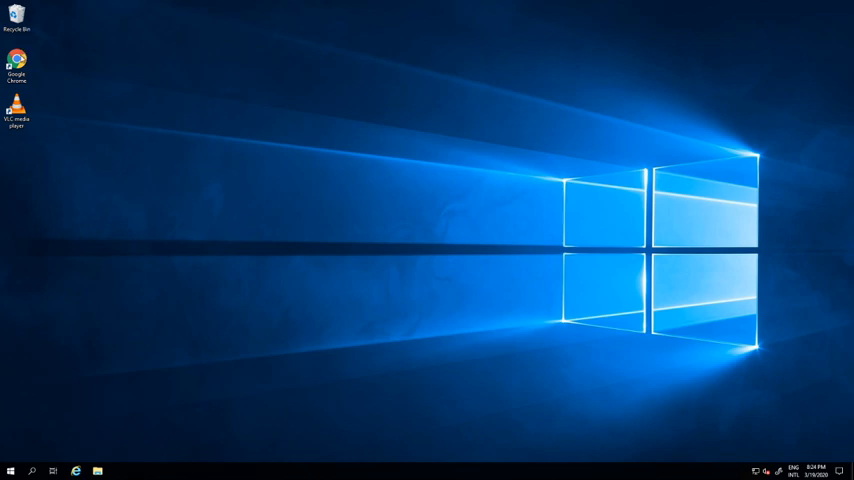
Navigate the browser to tilburgsciencehub.com.
{"action": "type", "text": "tilburgsciencehub.com"}
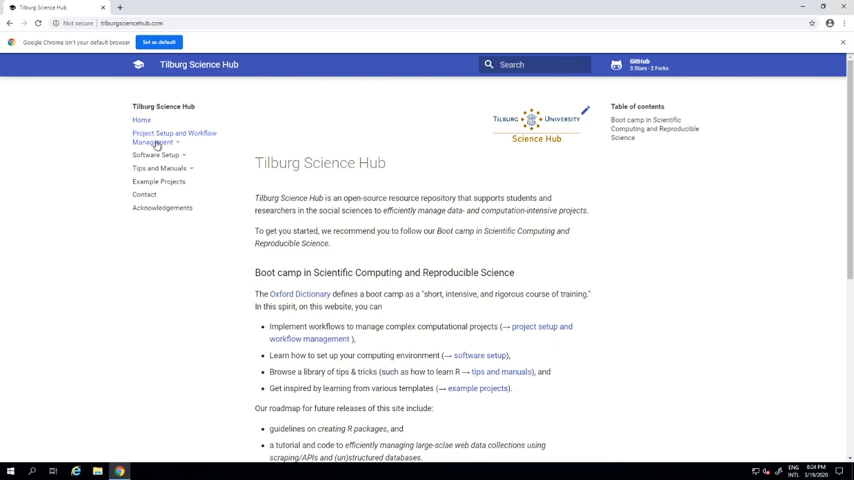
From Software Setup, follow the Python guide to the Anaconda download page link.
{"action": "left_click", "coordinate": [156, 156]}
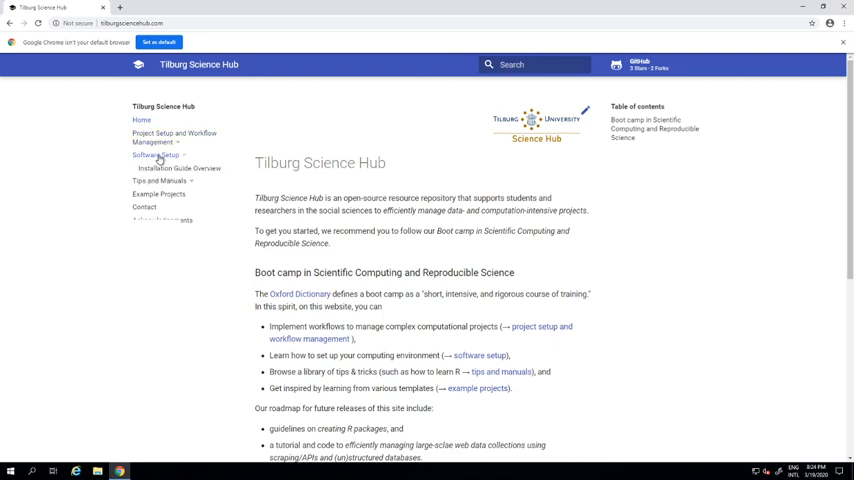
{"action": "left_click", "coordinate": [156, 156]}
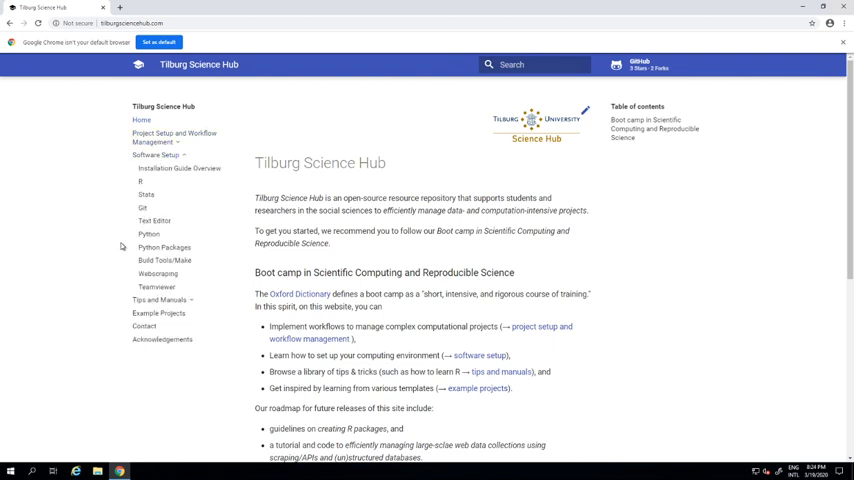
{"action": "mouse_move", "coordinate": [164, 246]}
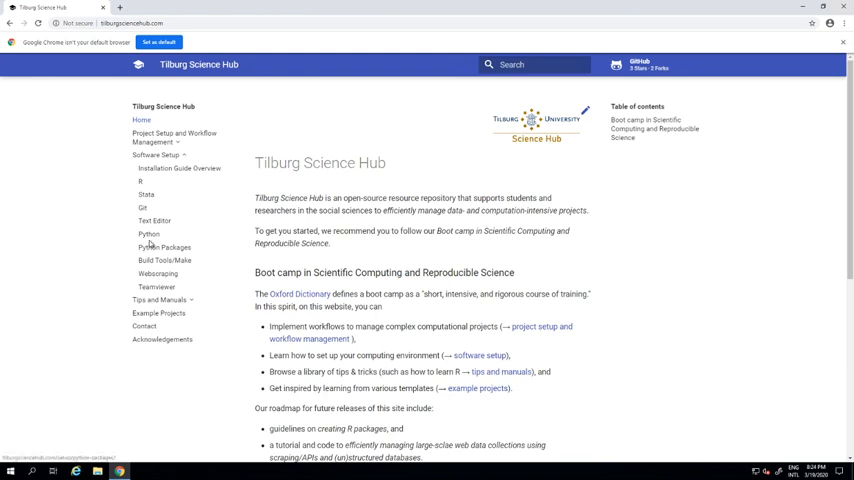
{"action": "left_click", "coordinate": [148, 234]}
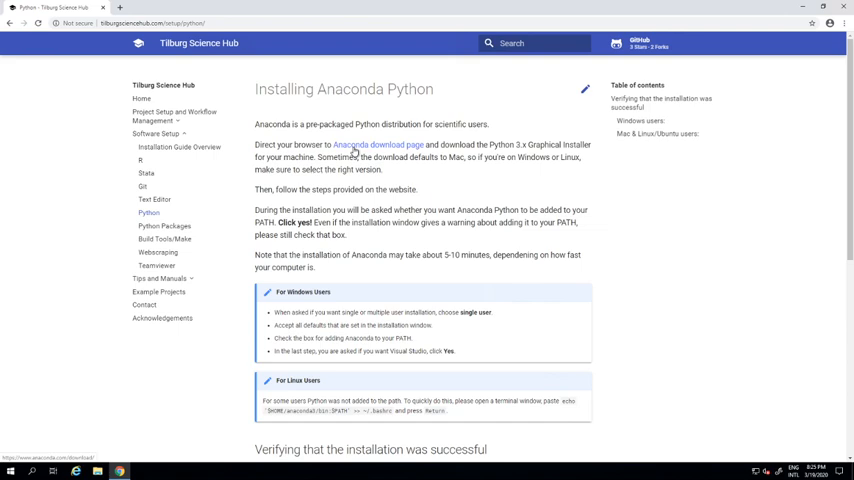
{"action": "left_click", "coordinate": [378, 144]}
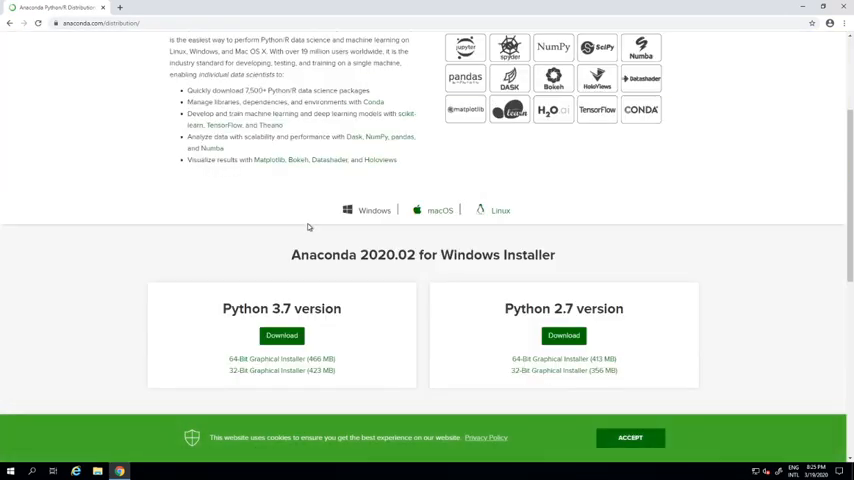
Scroll down to the Anaconda 2020.02 Windows installer with the Python 3.7 option.
{"action": "scroll", "scroll_direction": "down", "scroll_amount": 3}
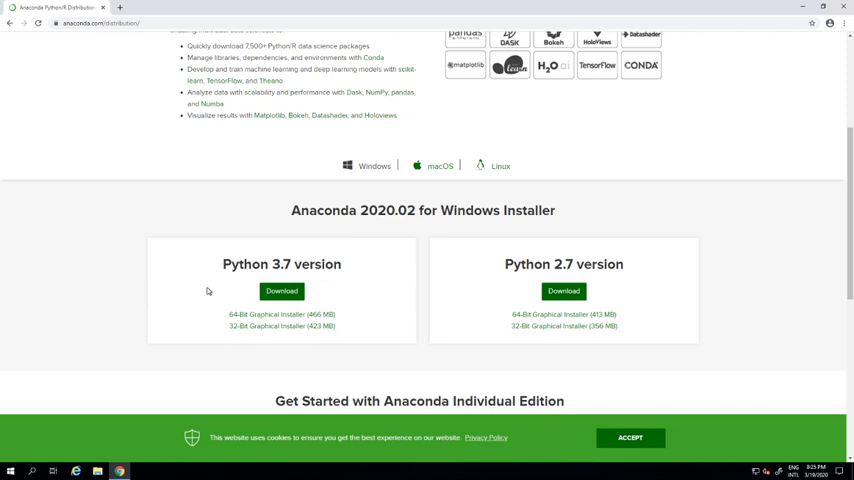
{"action": "mouse_move", "coordinate": [404, 196]}
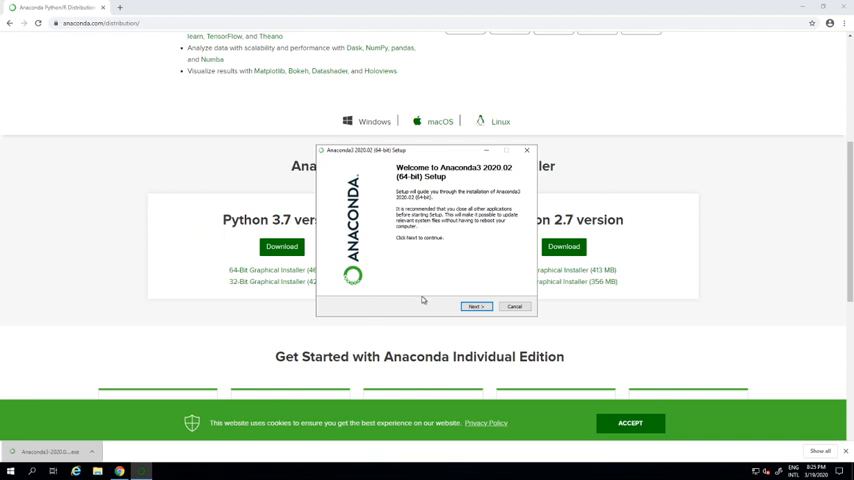
Accept the license and install Anaconda for Just Me at the default location with default options.
{"action": "left_click", "coordinate": [476, 306]}
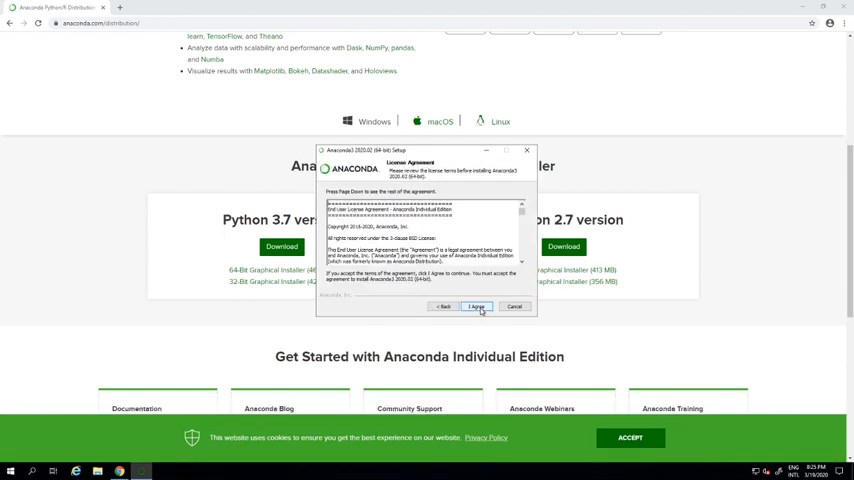
{"action": "left_click", "coordinate": [476, 308]}
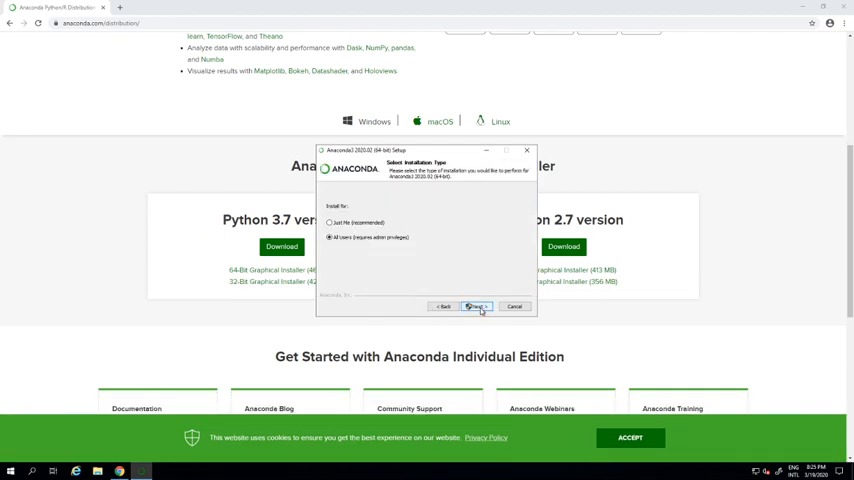
{"action": "left_click", "coordinate": [330, 222]}
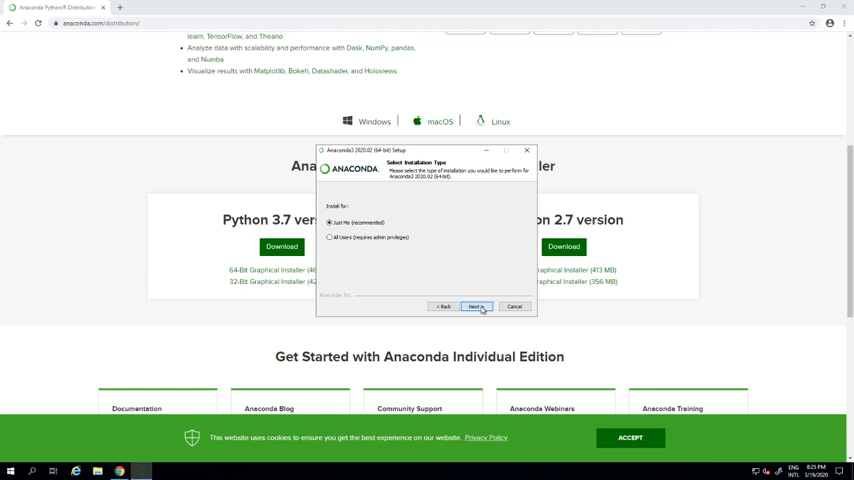
{"action": "left_click", "coordinate": [476, 306]}
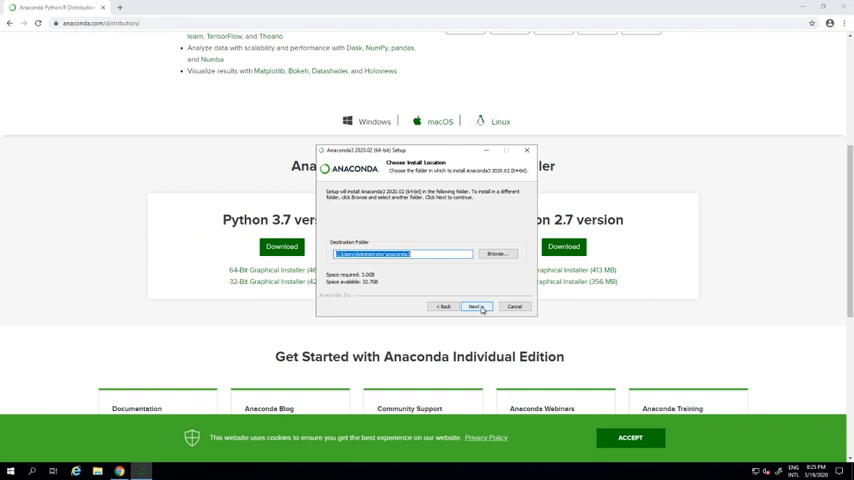
{"action": "left_click", "coordinate": [476, 306]}
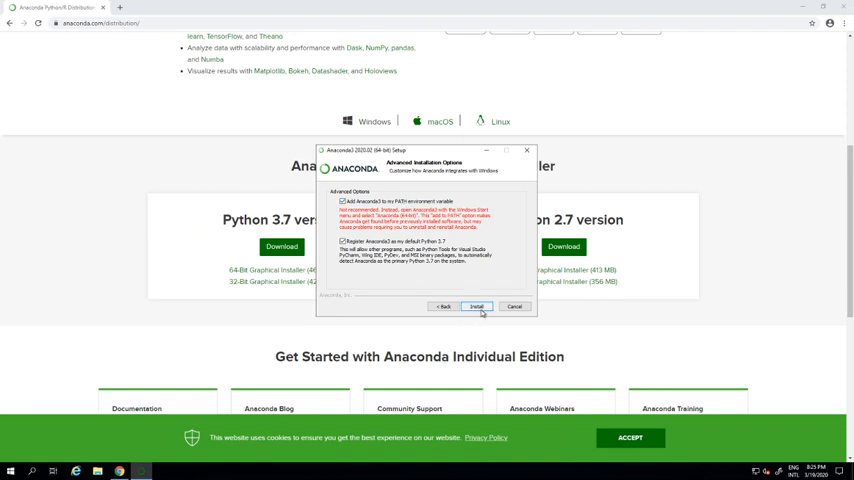
{"action": "left_click", "coordinate": [476, 308]}
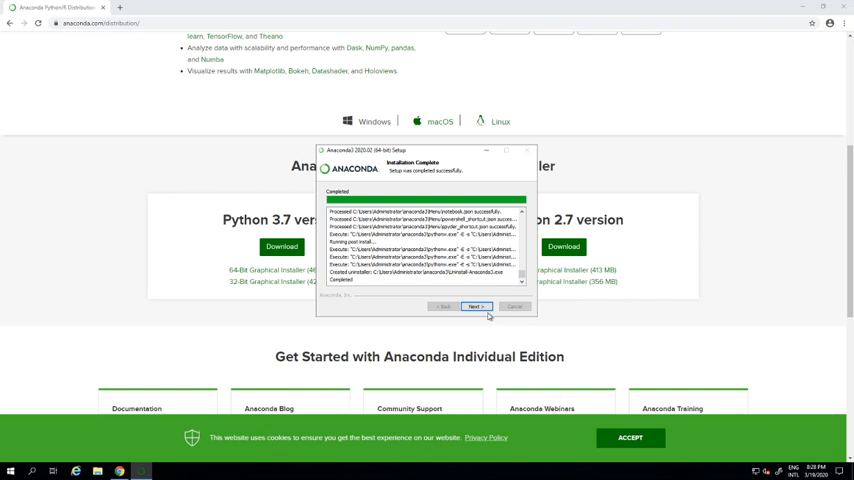
Continue past the completion and PyCharm pages and finish the setup wizard.
{"action": "left_click", "coordinate": [476, 306]}
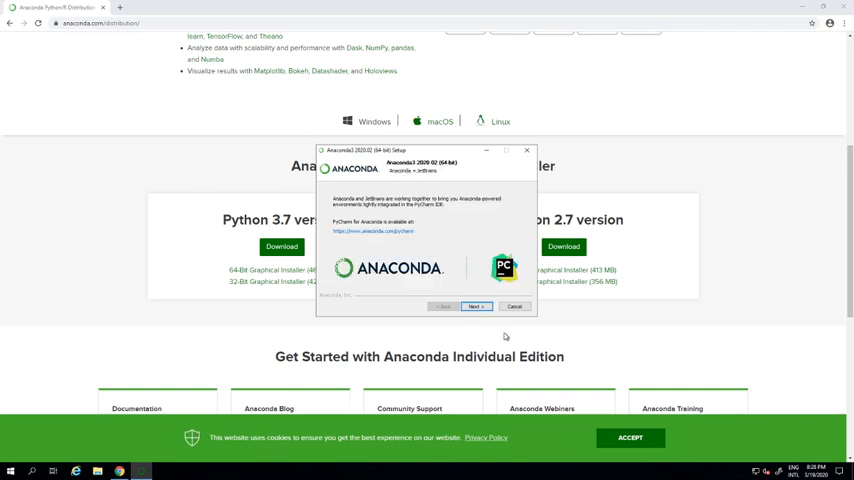
{"action": "left_click", "coordinate": [474, 308]}
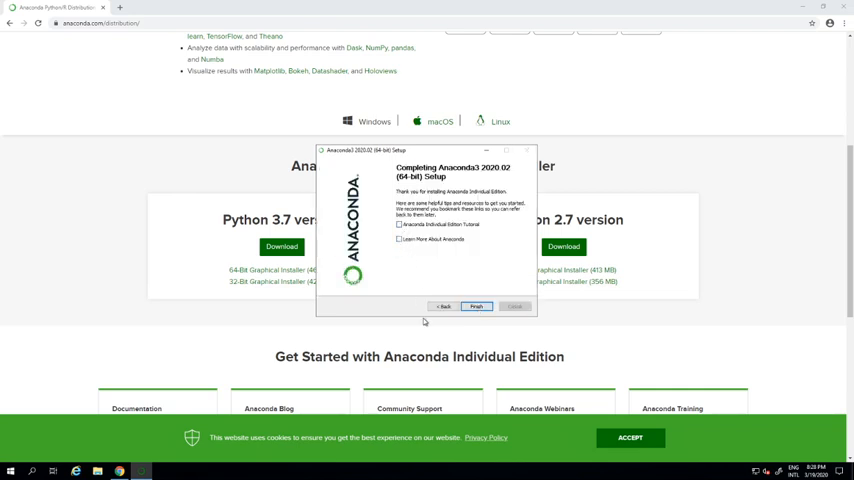
{"action": "left_click", "coordinate": [476, 306]}
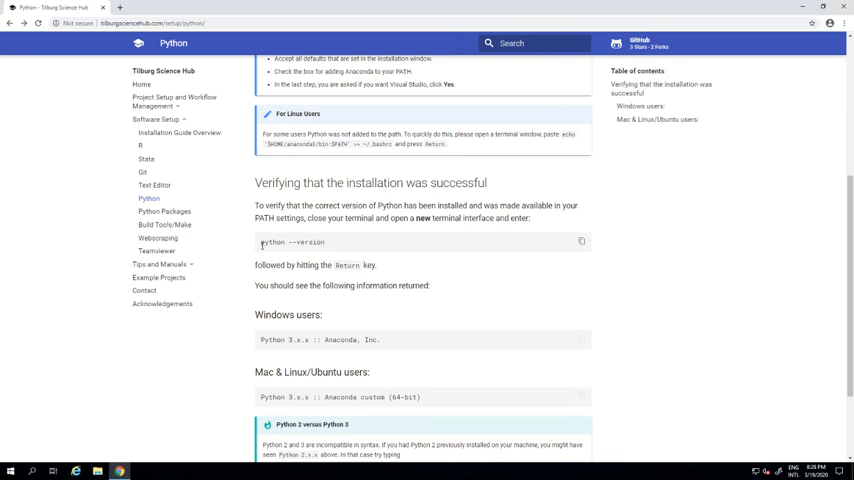
Launch Command Prompt from Start, run python --version, then close the window.
{"action": "left_click", "coordinate": [10, 470]}
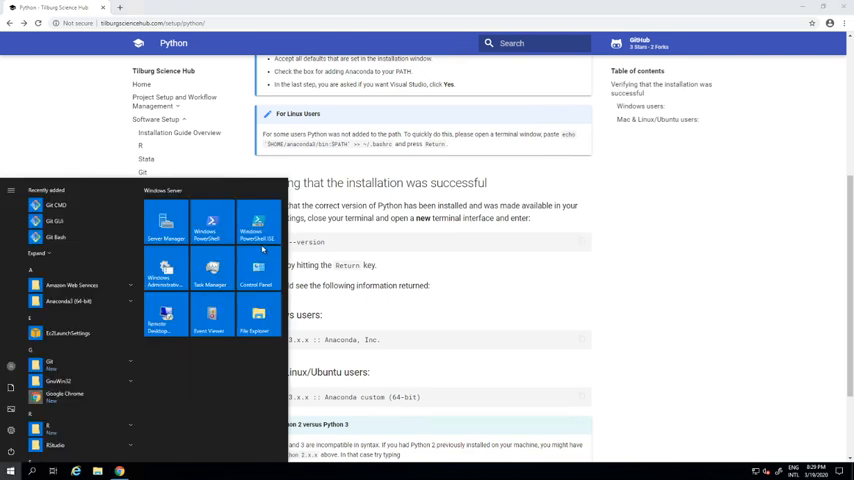
{"action": "type", "text": "command"}
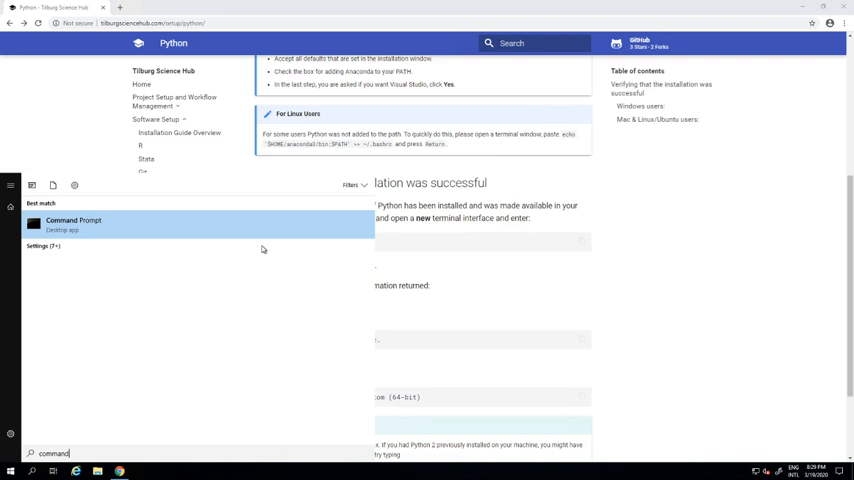
{"action": "left_click", "coordinate": [72, 224]}
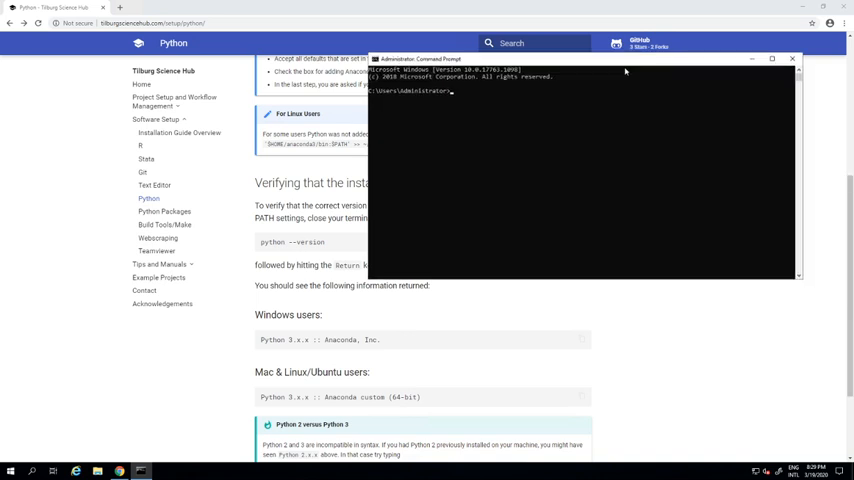
{"action": "type", "text": "python --version"}
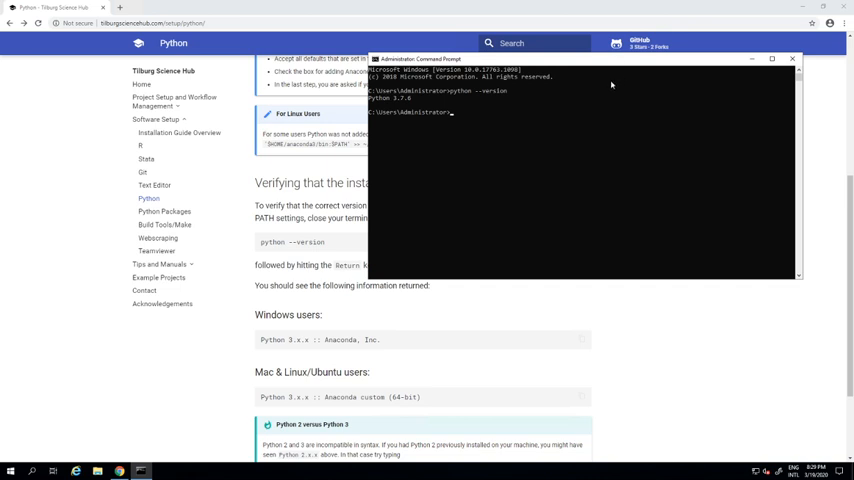
{"action": "mouse_move", "coordinate": [794, 60]}
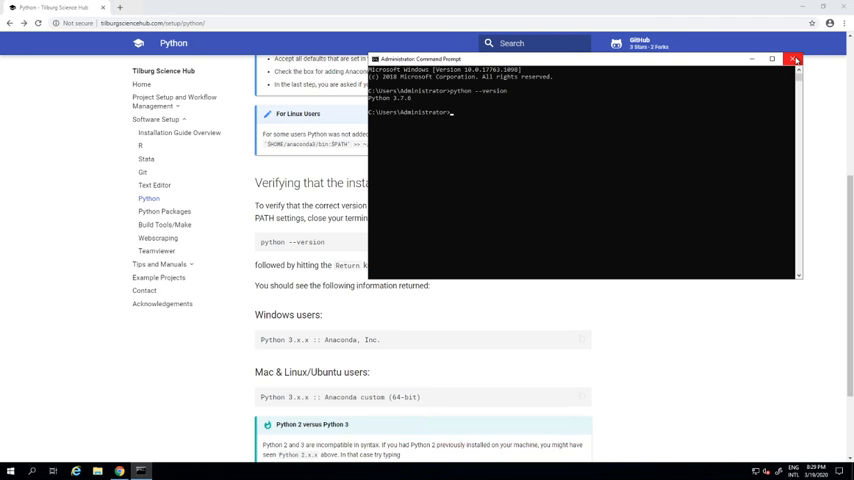
{"action": "mouse_move", "coordinate": [796, 60]}
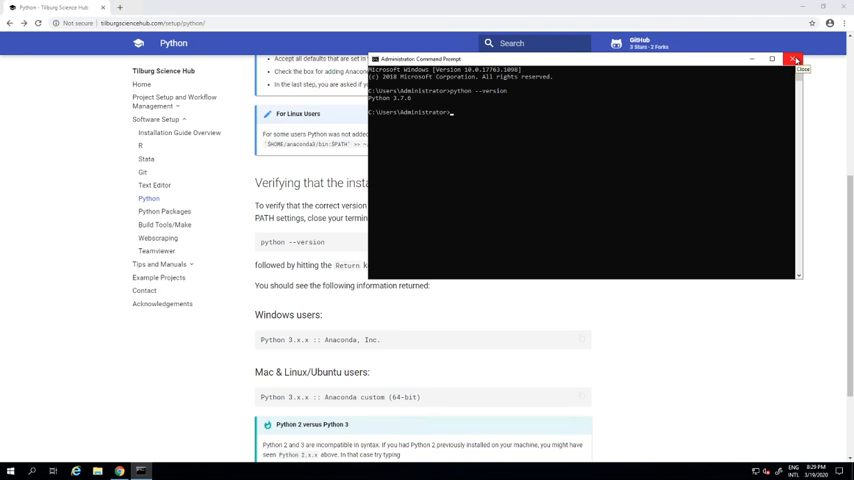
{"action": "left_click", "coordinate": [794, 60]}
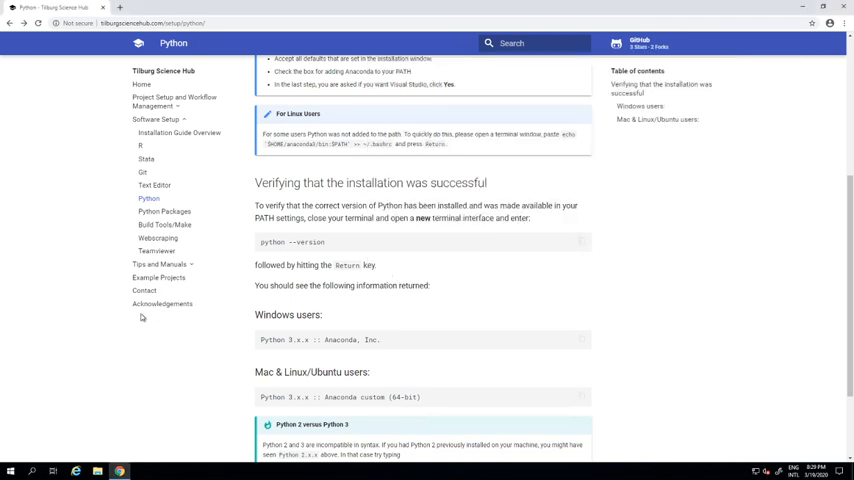
Launch Anaconda Prompt from Start search, run python and quit() to confirm the Anaconda build.
{"action": "left_click", "coordinate": [10, 470]}
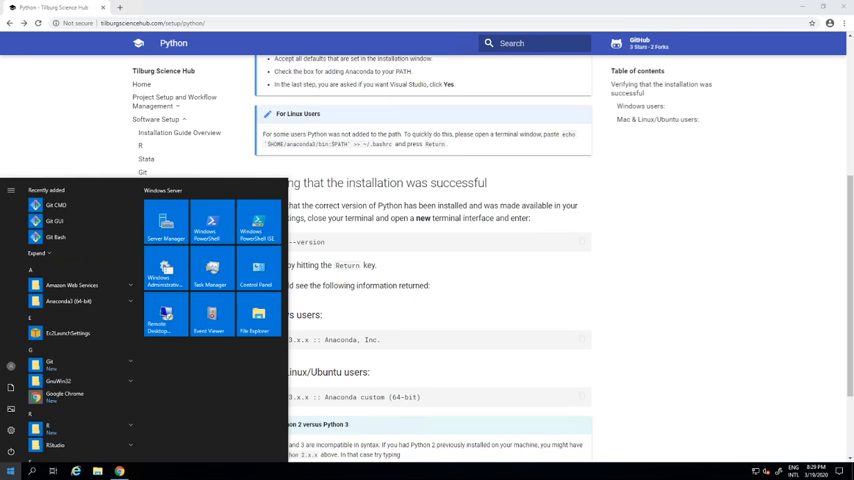
{"action": "type", "text": "add or remove programs"}
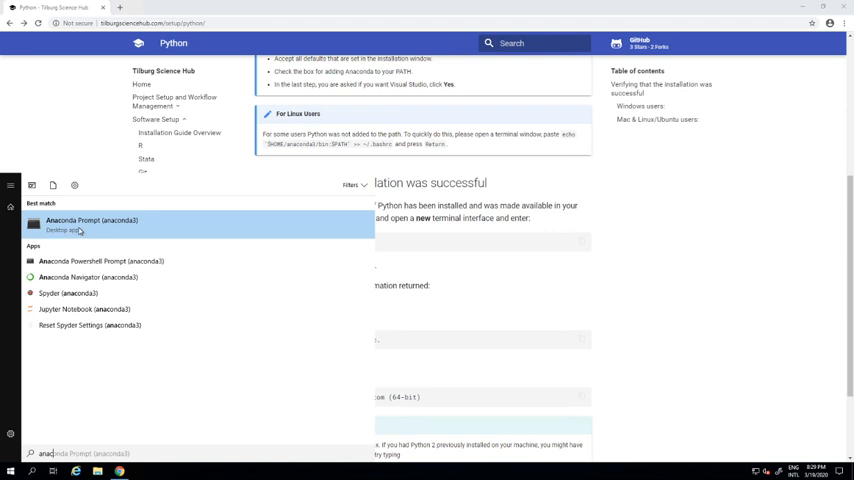
{"action": "left_click", "coordinate": [78, 220]}
{"action": "type", "text": "python"}
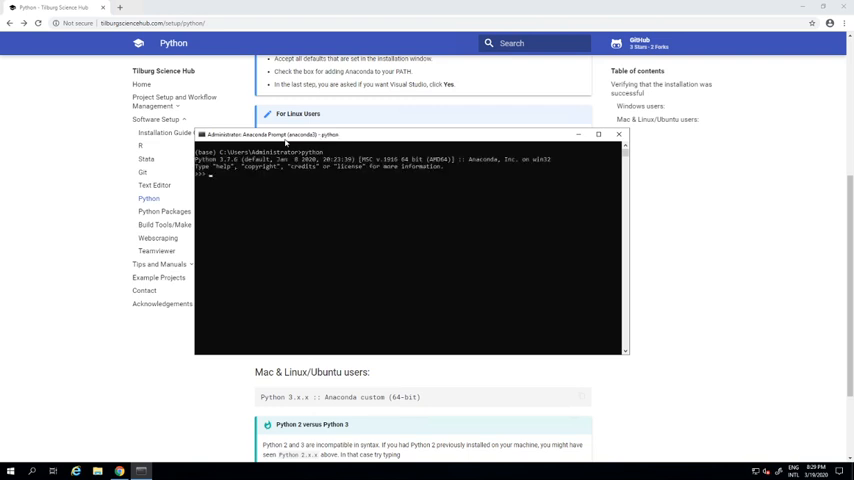
{"action": "type", "text": "quit()"}
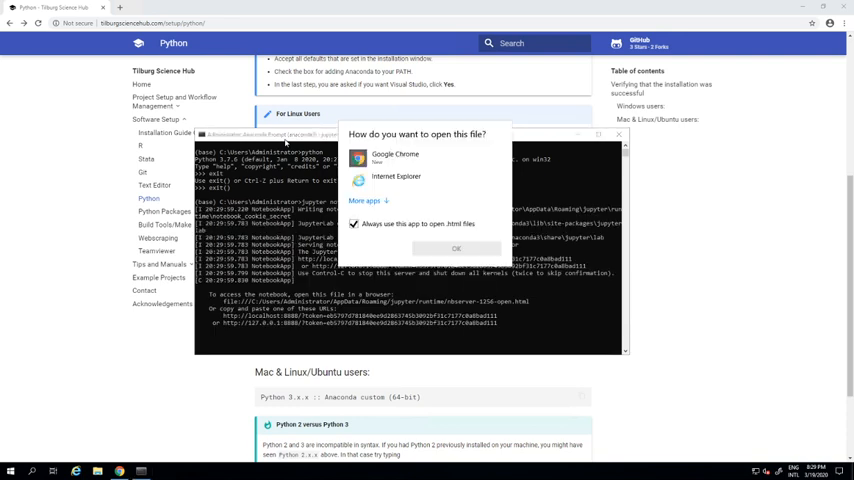
Start jupyter notebook and choose Google Chrome to open it.
{"action": "left_click", "coordinate": [396, 156]}
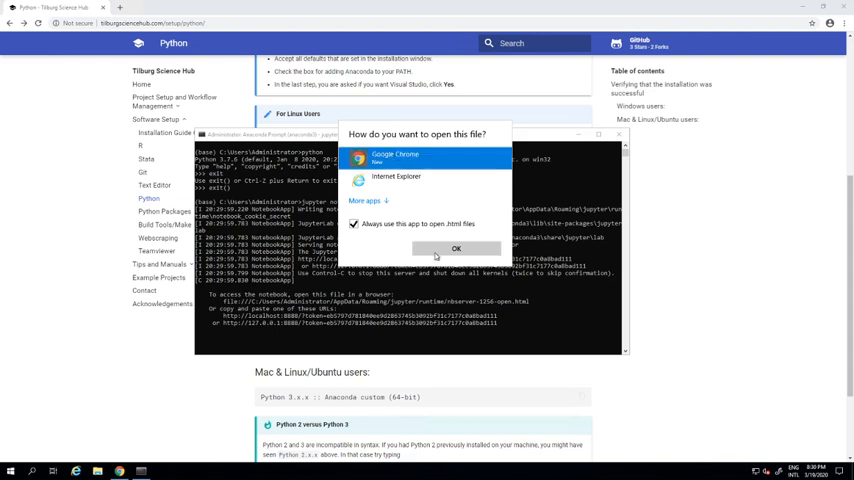
{"action": "left_click", "coordinate": [456, 248]}
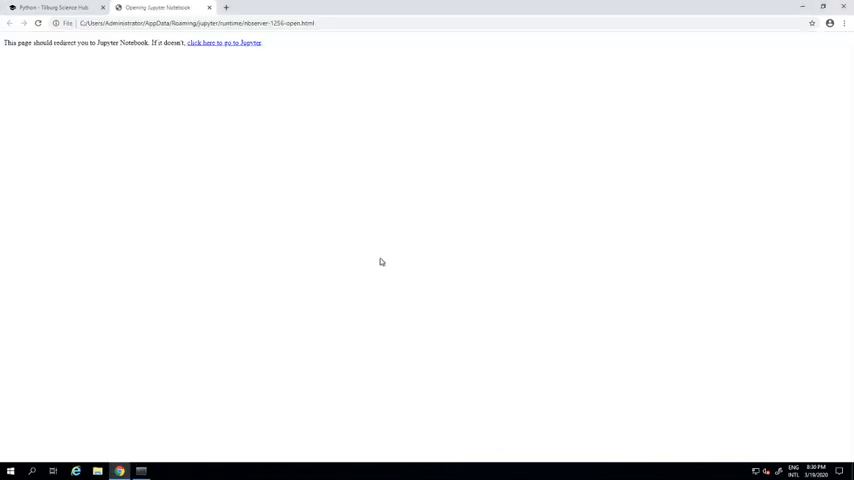
Create a new Python 3 notebook, run print("Hello World"), then leave the notebook page.
{"action": "left_click", "coordinate": [228, 44]}
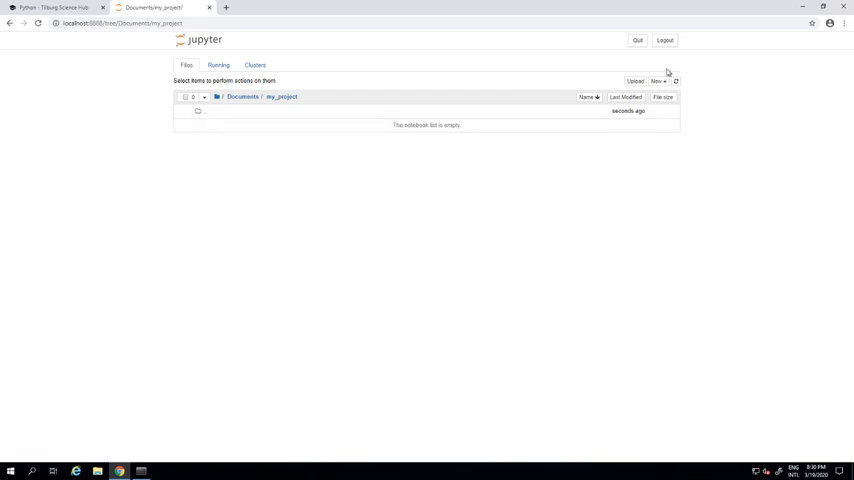
{"action": "left_click", "coordinate": [658, 80]}
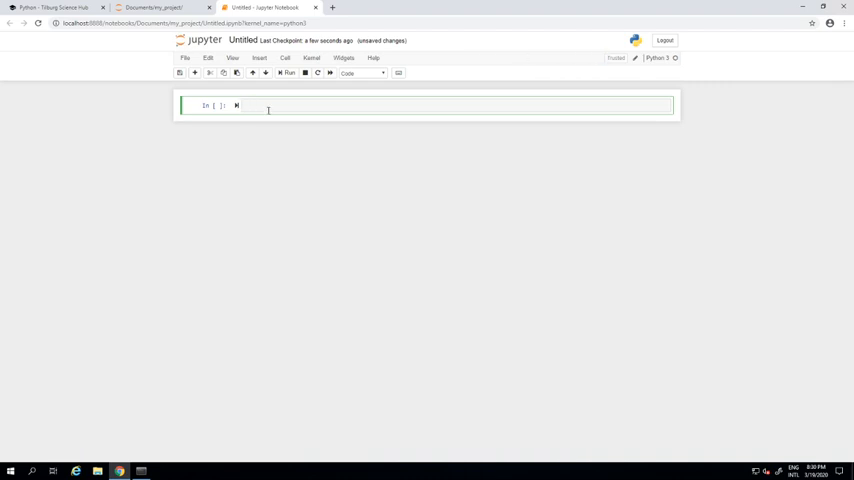
{"action": "type", "text": "print(\"Hello World!"}
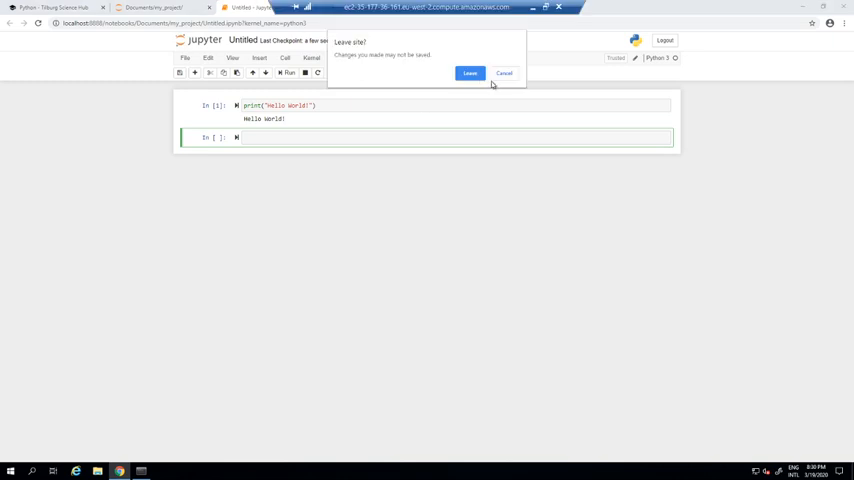
{"action": "left_click", "coordinate": [470, 72]}
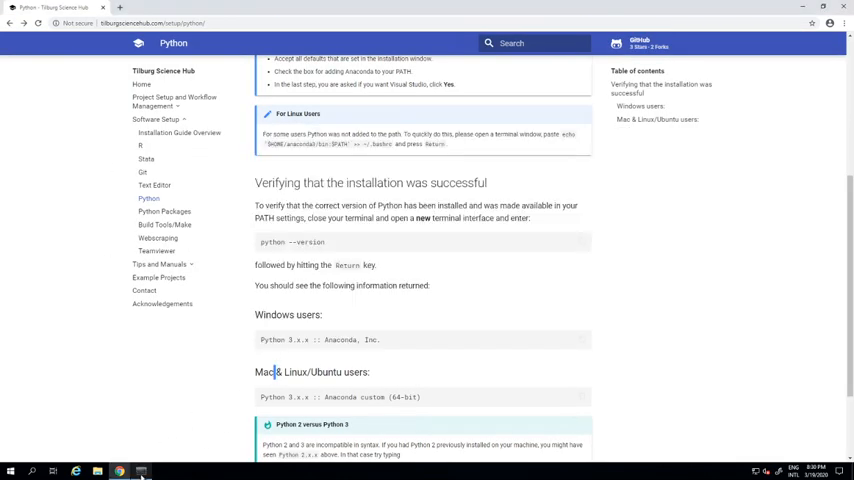
Return to Anaconda Prompt, stop the Jupyter server and type spyder at the prompt.
{"action": "left_click", "coordinate": [140, 472]}
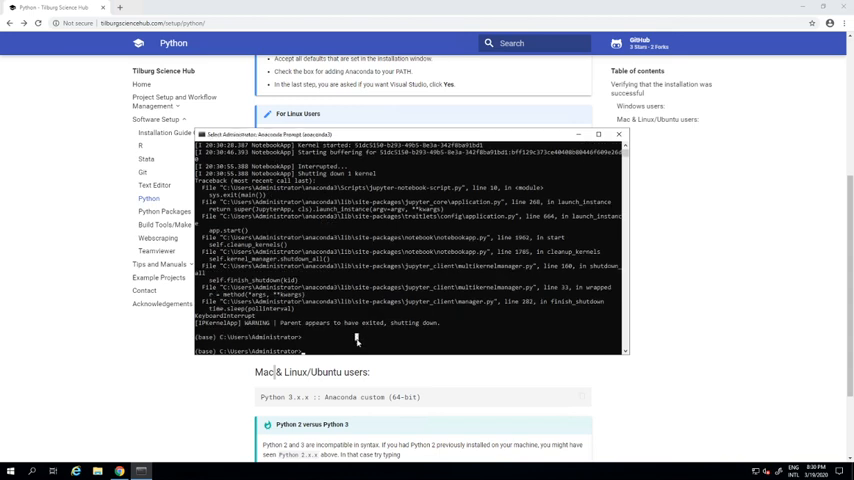
{"action": "type", "text": "spyder"}
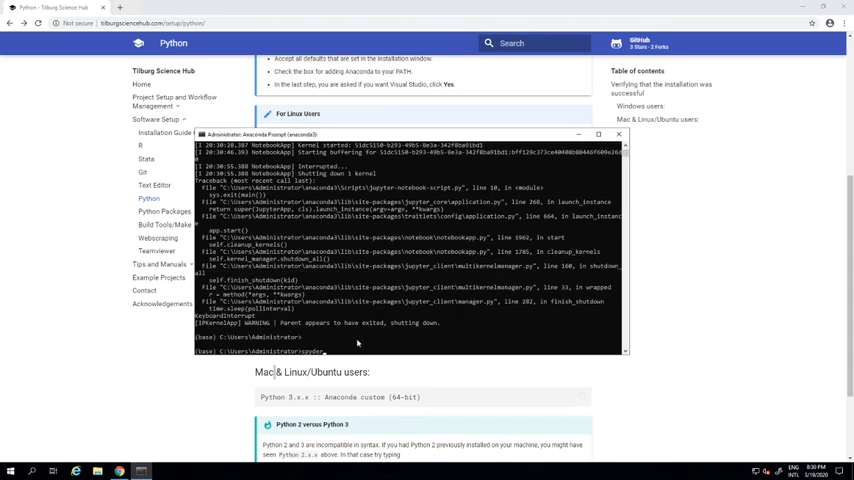
{"action": "type", "text": "spyder"}
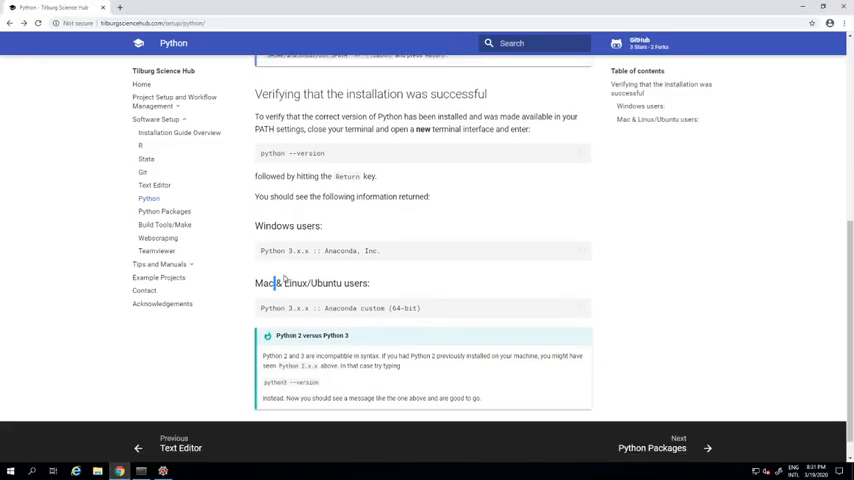
{"action": "mouse_move", "coordinate": [258, 272]}
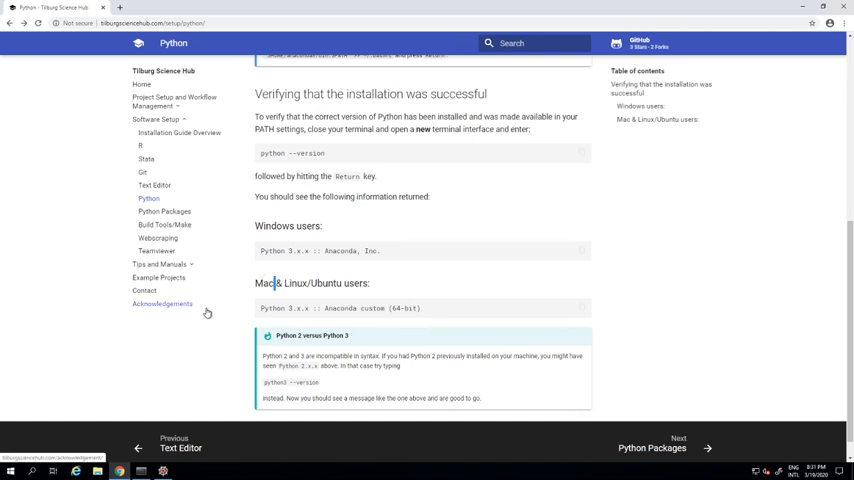
{"action": "mouse_move", "coordinate": [220, 346]}
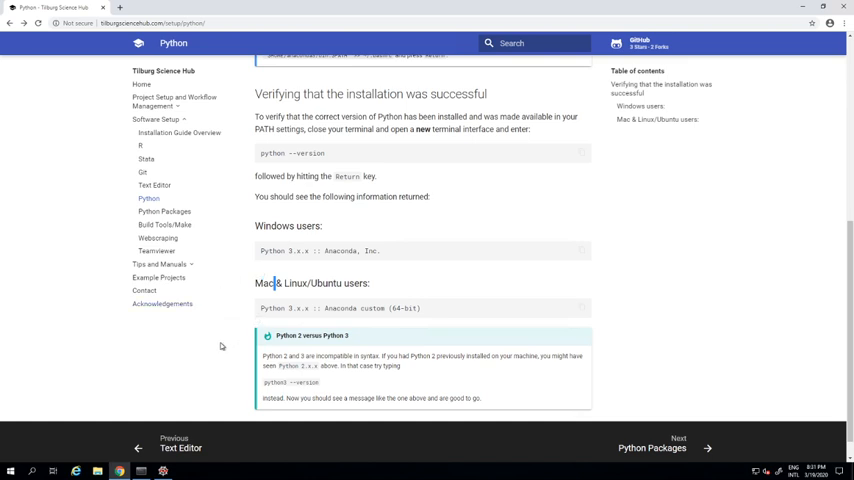